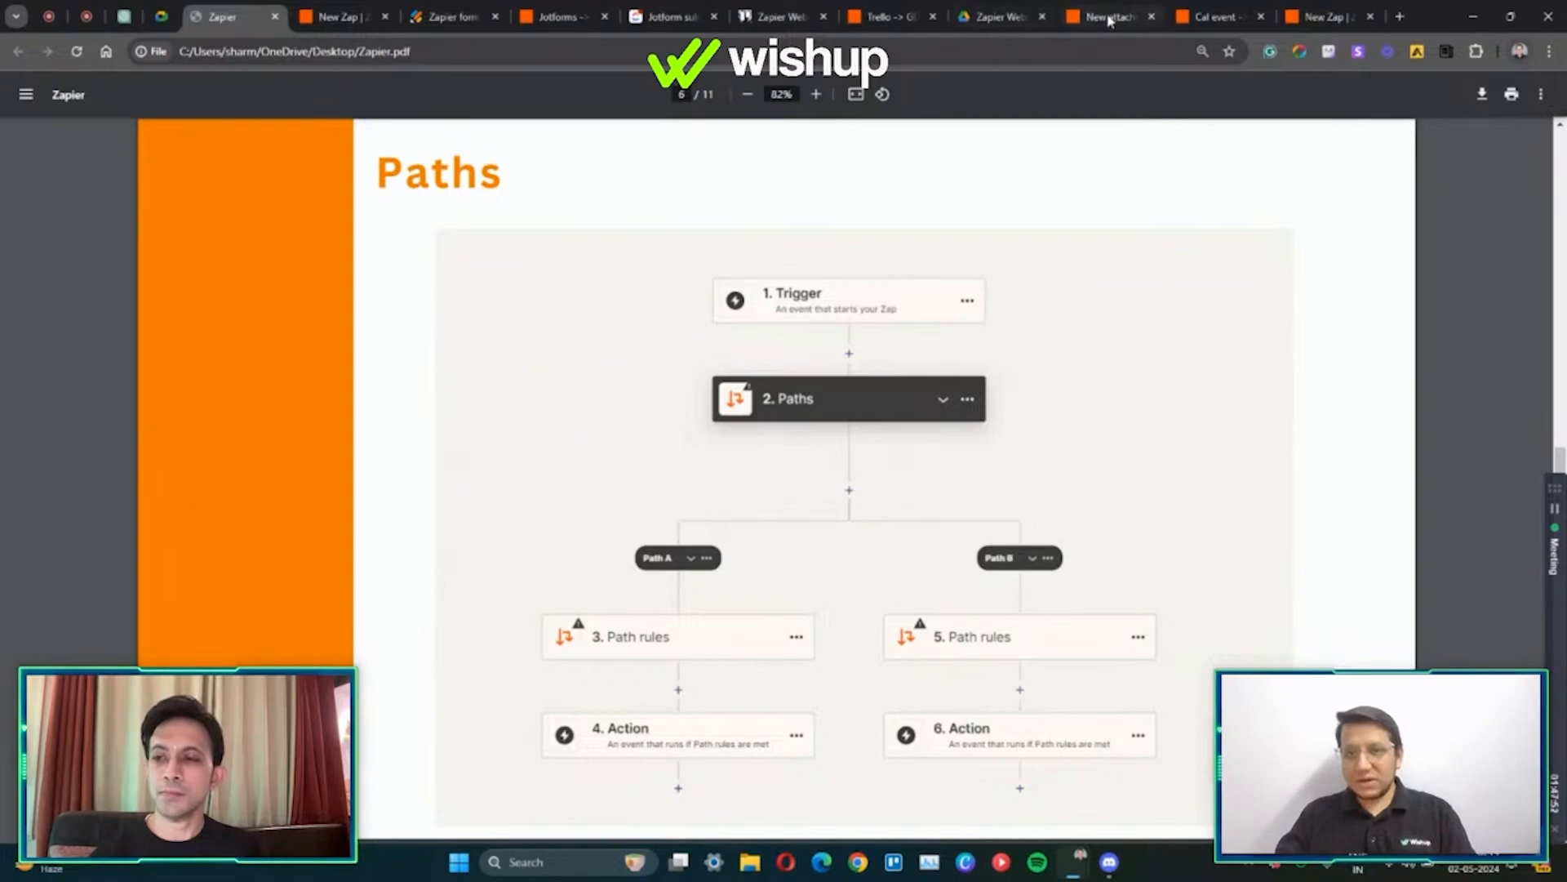
Step: Switch from the PDF Paths slide to the 'New attachment in Gmail' Zapier draft tab
click(1105, 17)
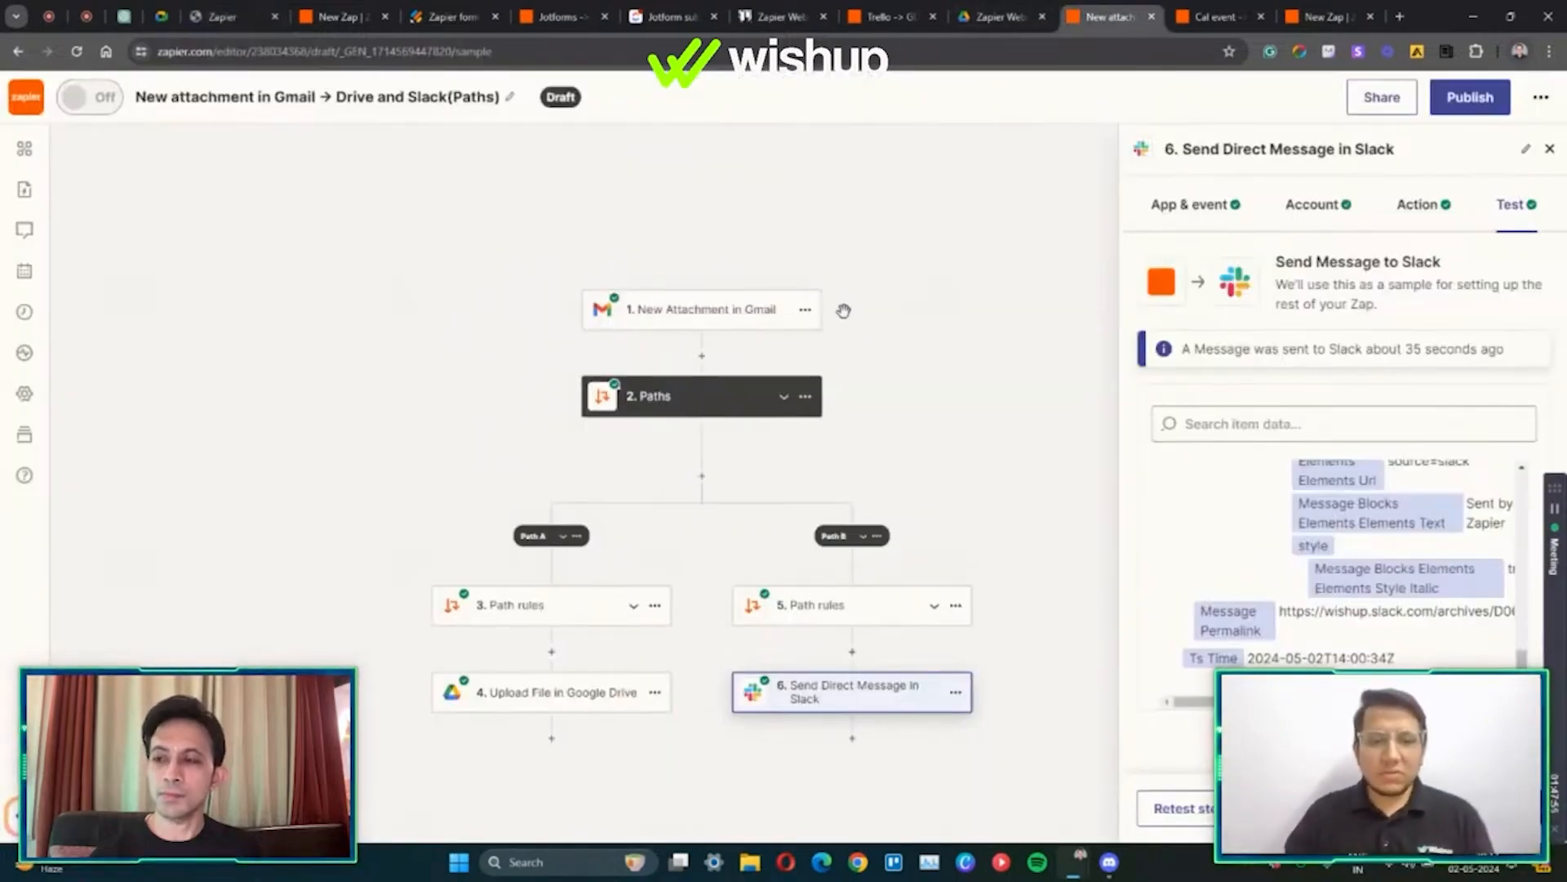
Step: Inspect the Gmail trigger's account, inbox settings and test records, then dismiss the action picker
click(701, 309)
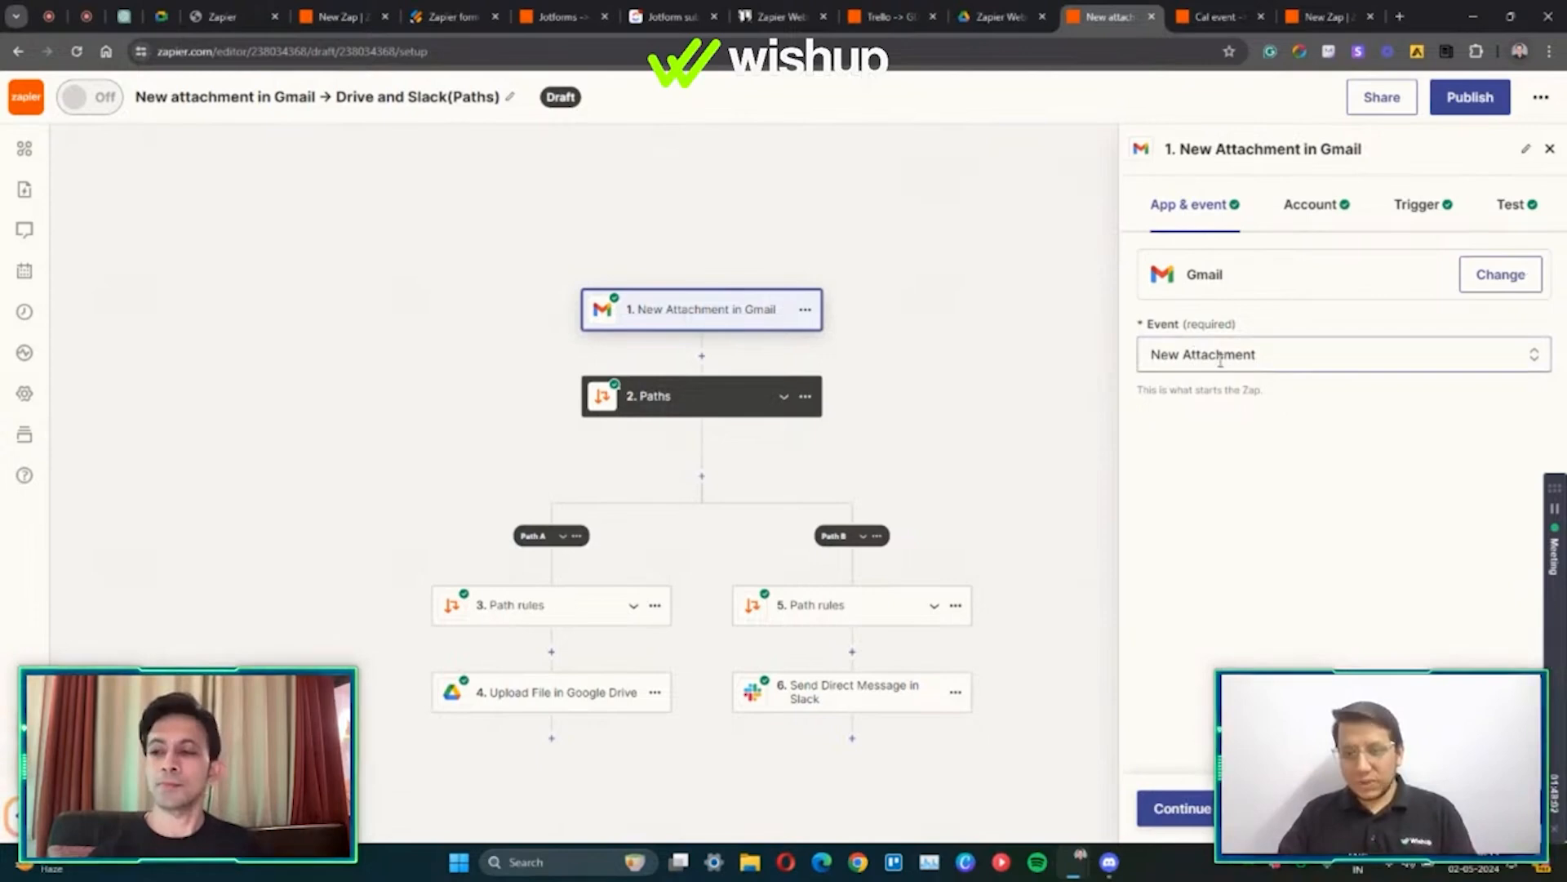
click(1317, 204)
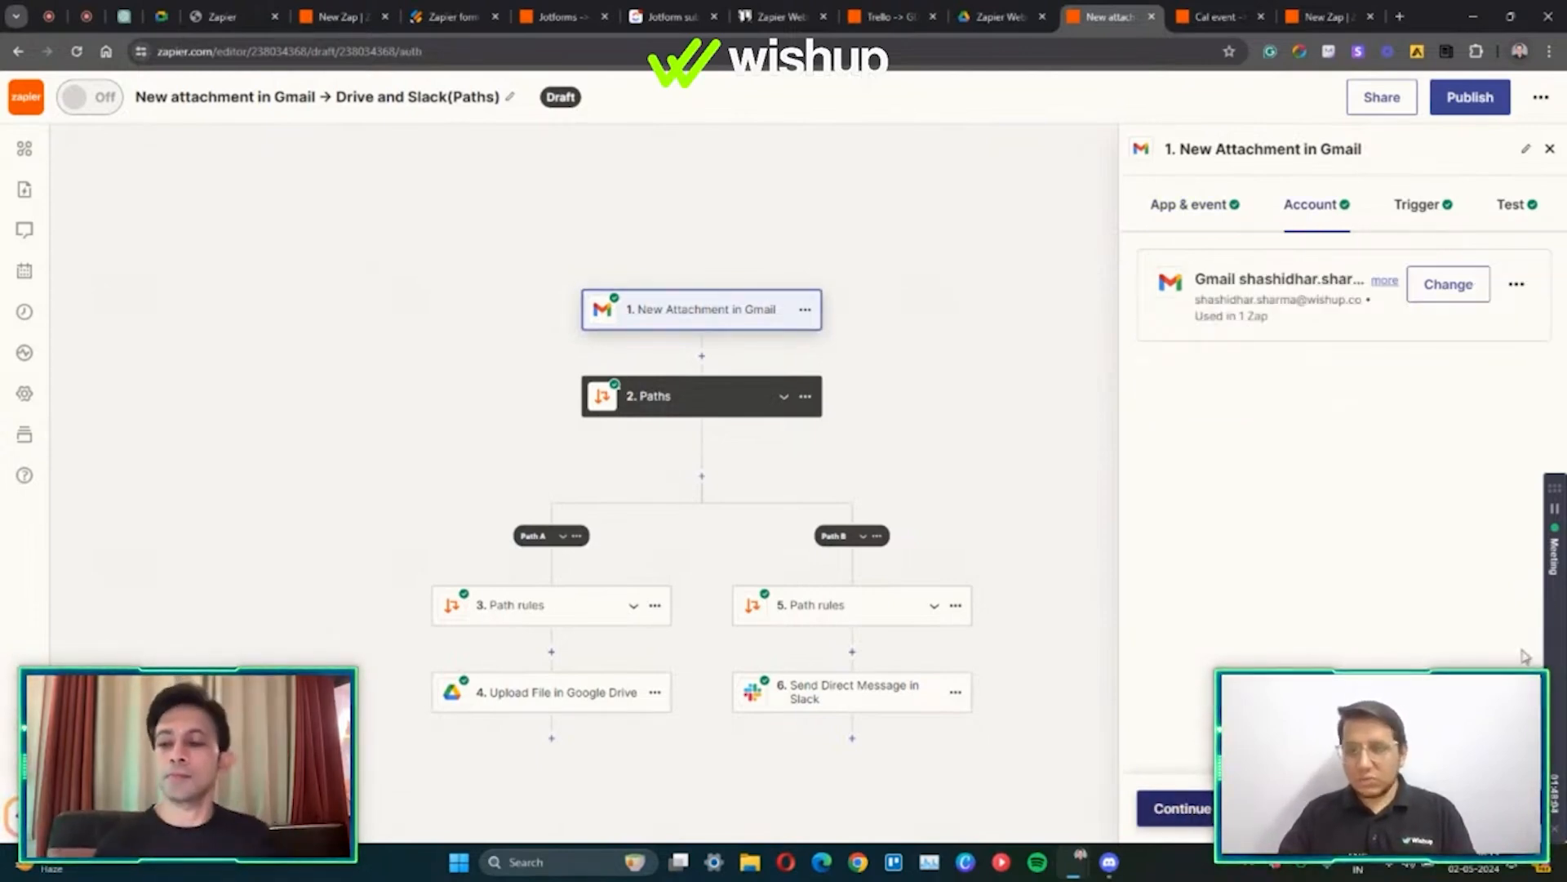
click(1417, 204)
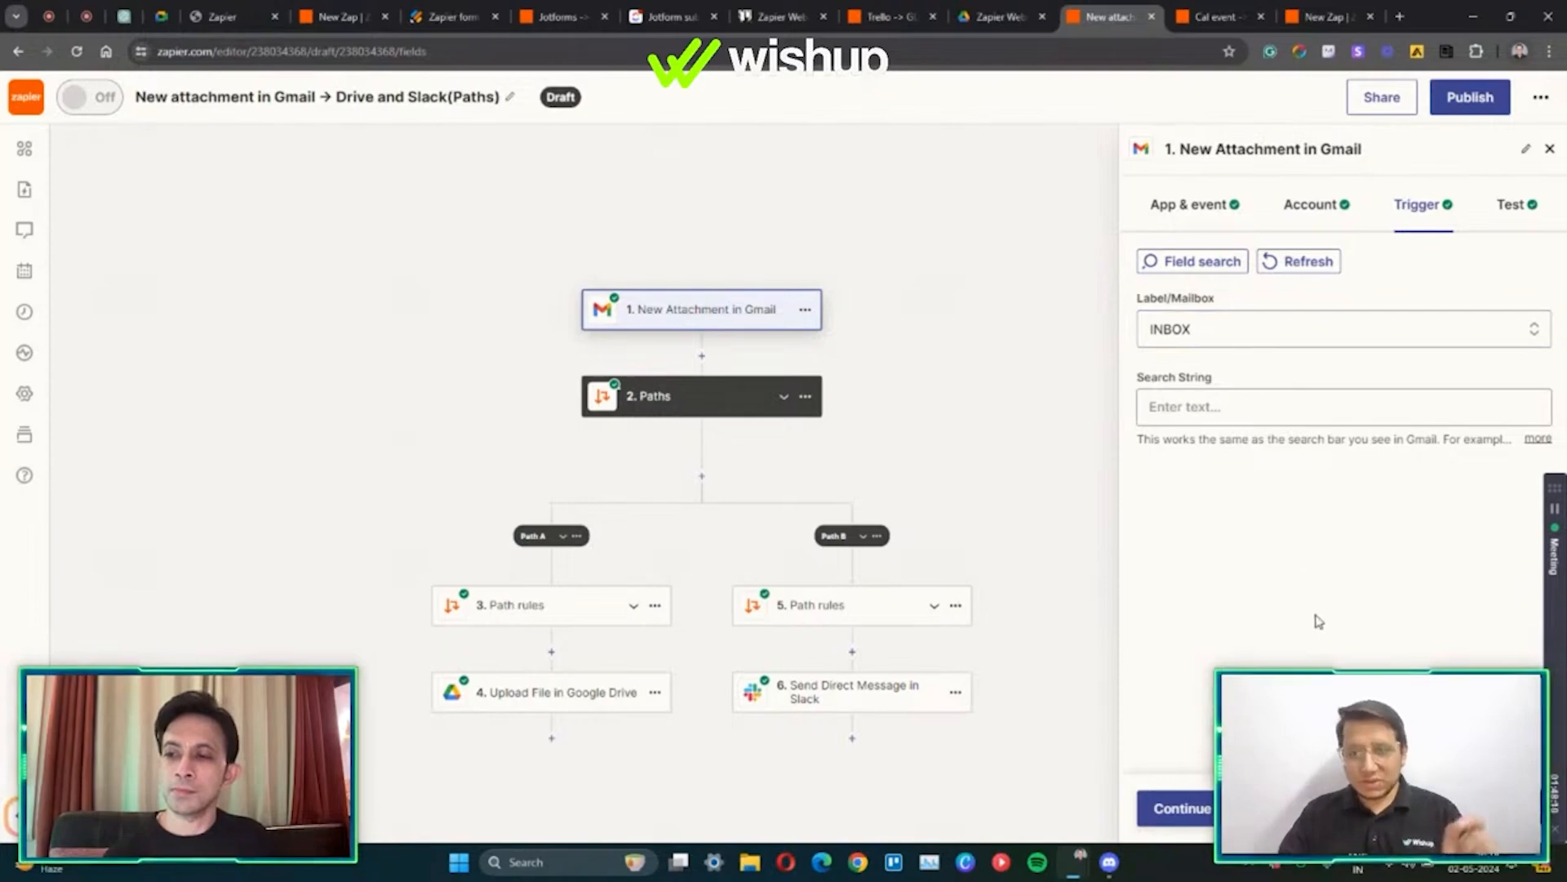
click(1515, 204)
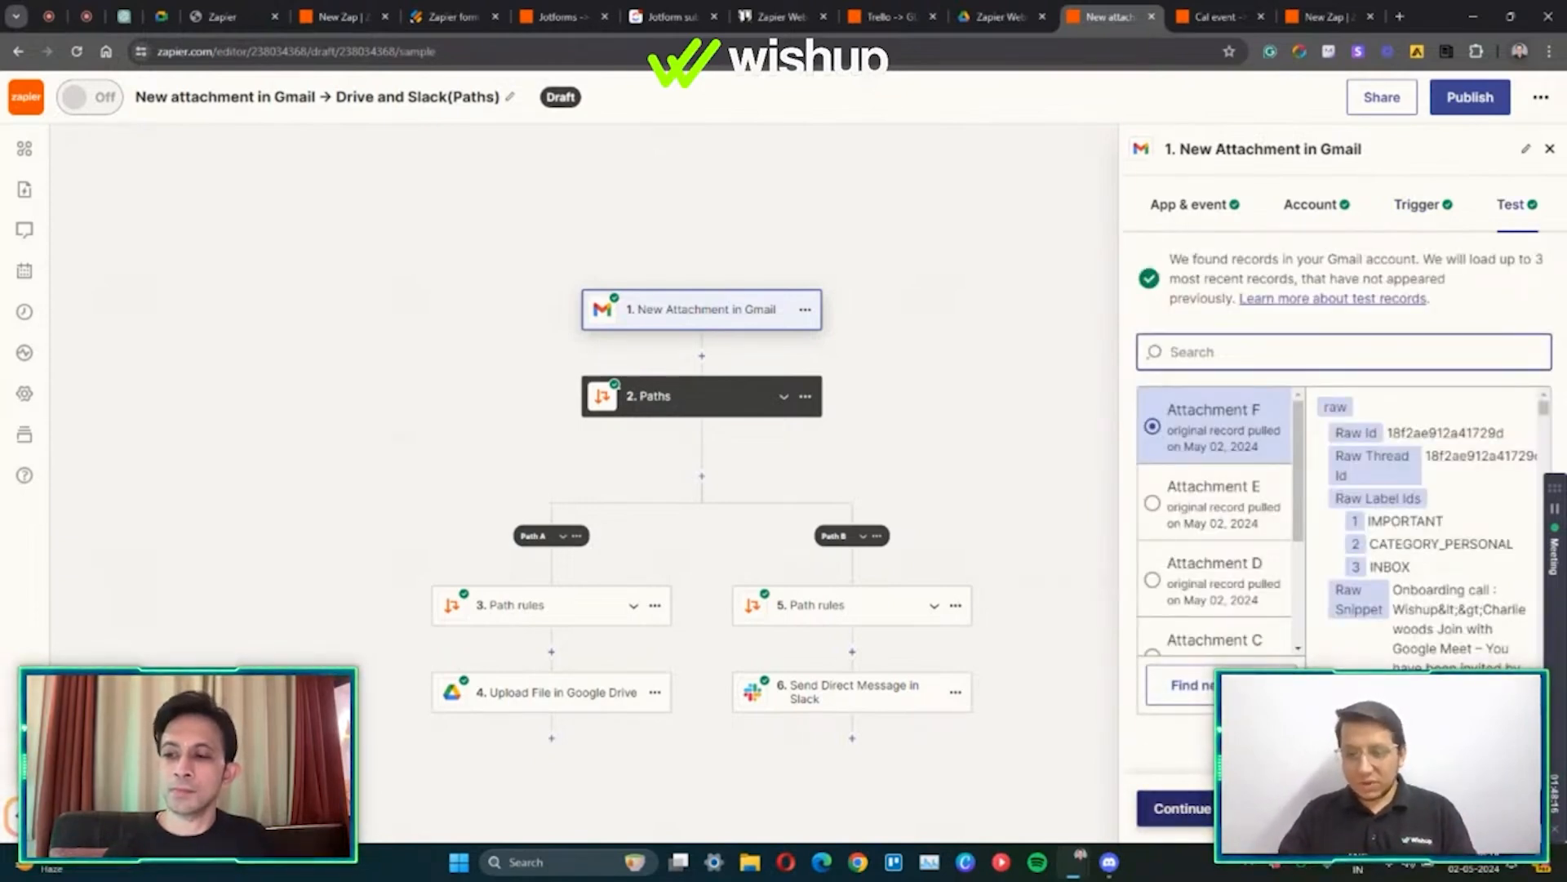
click(1549, 148)
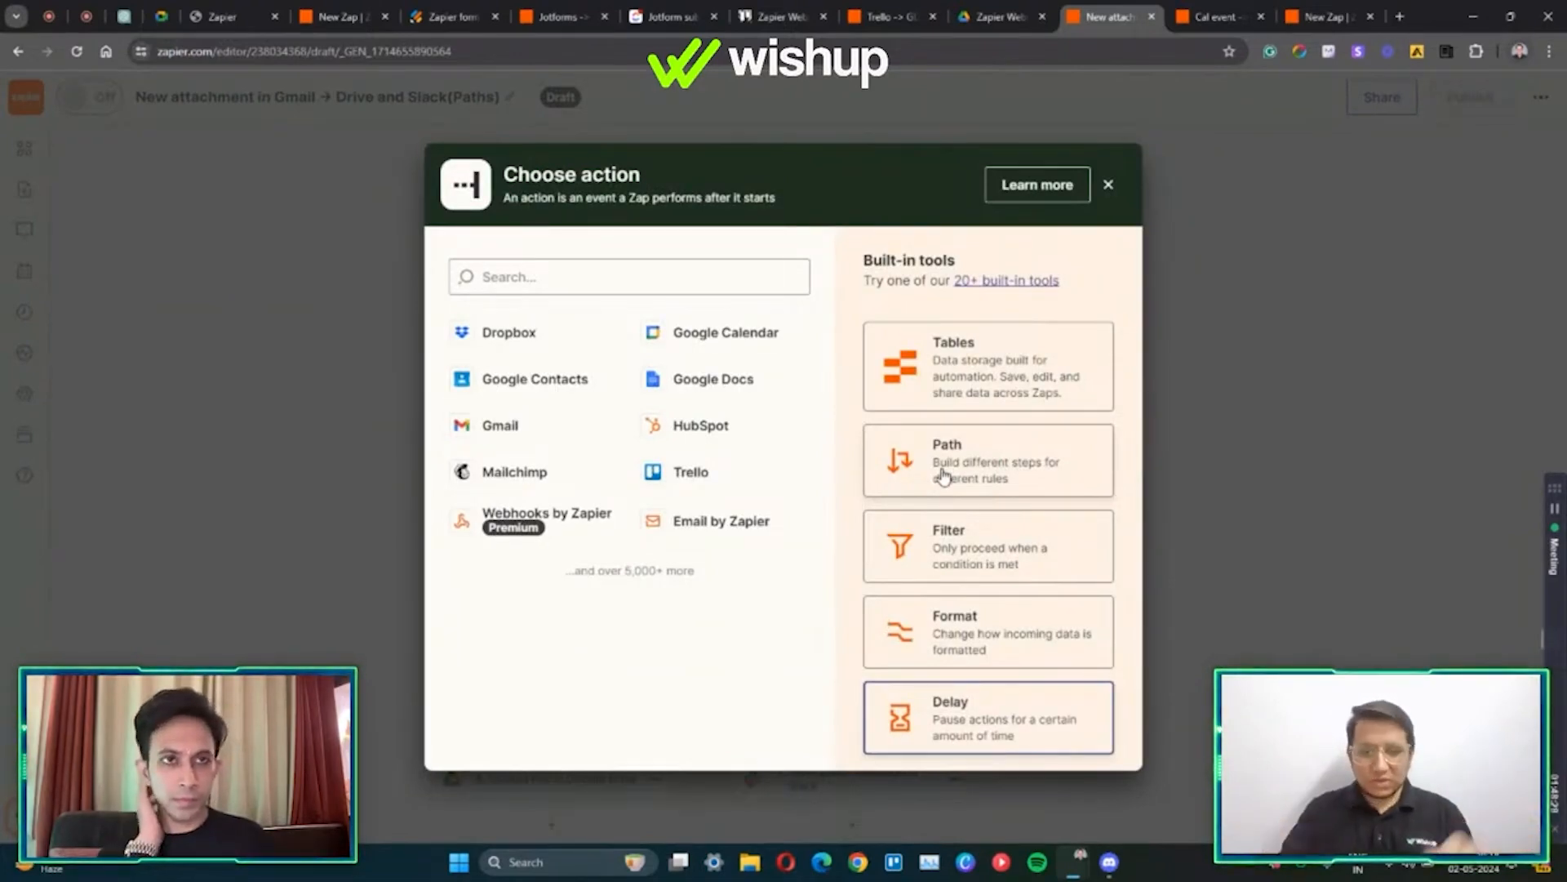
click(1108, 186)
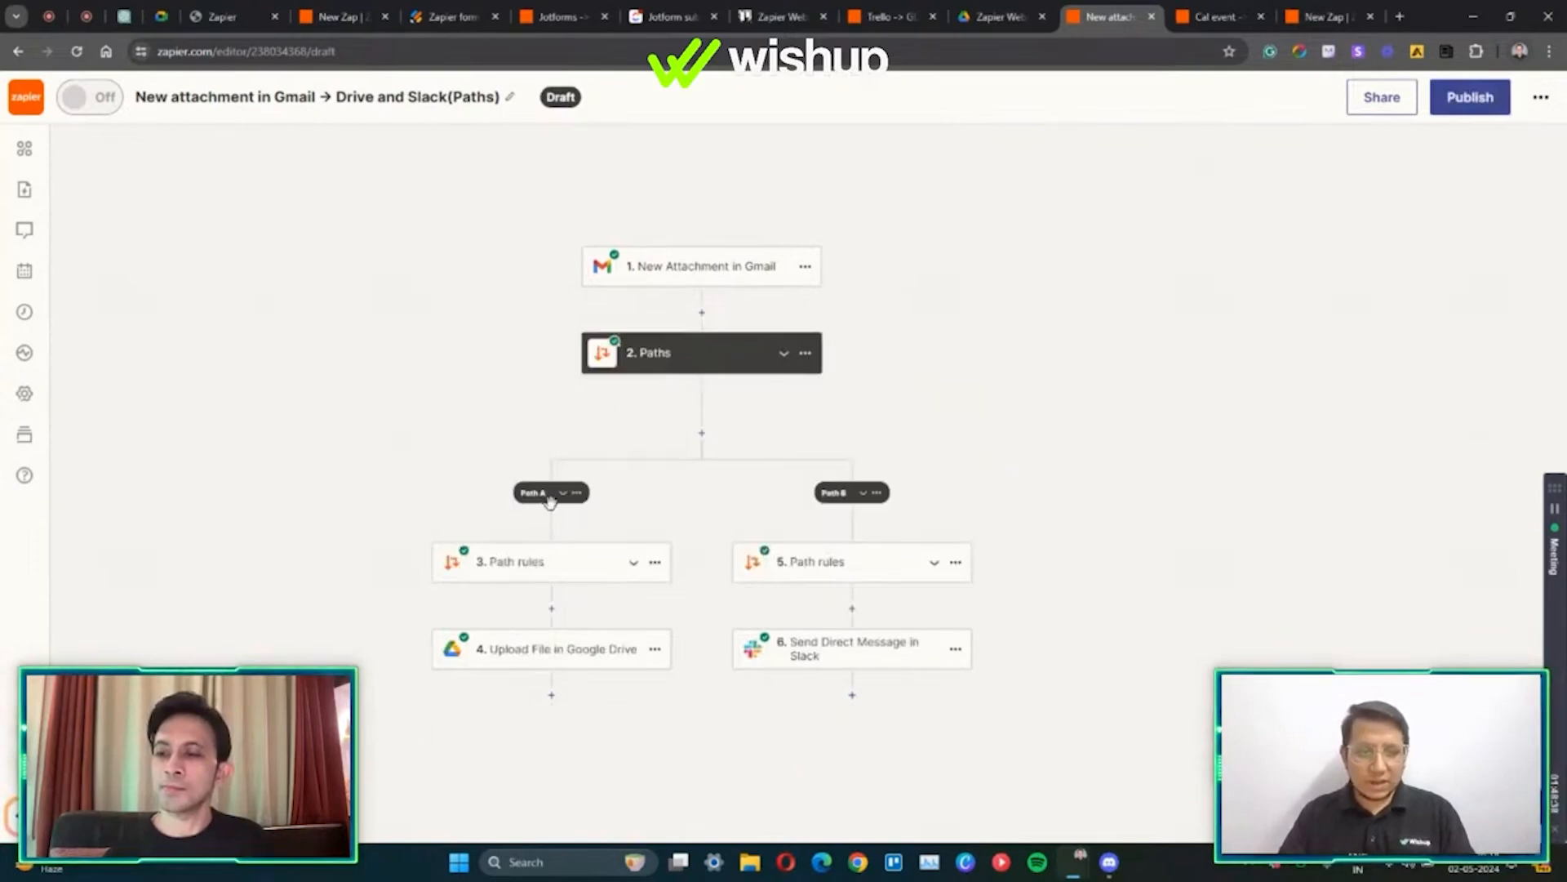
Step: Inspect Path A's rules (attachment exists, sender matches exactly), then open the Drive upload step
click(513, 561)
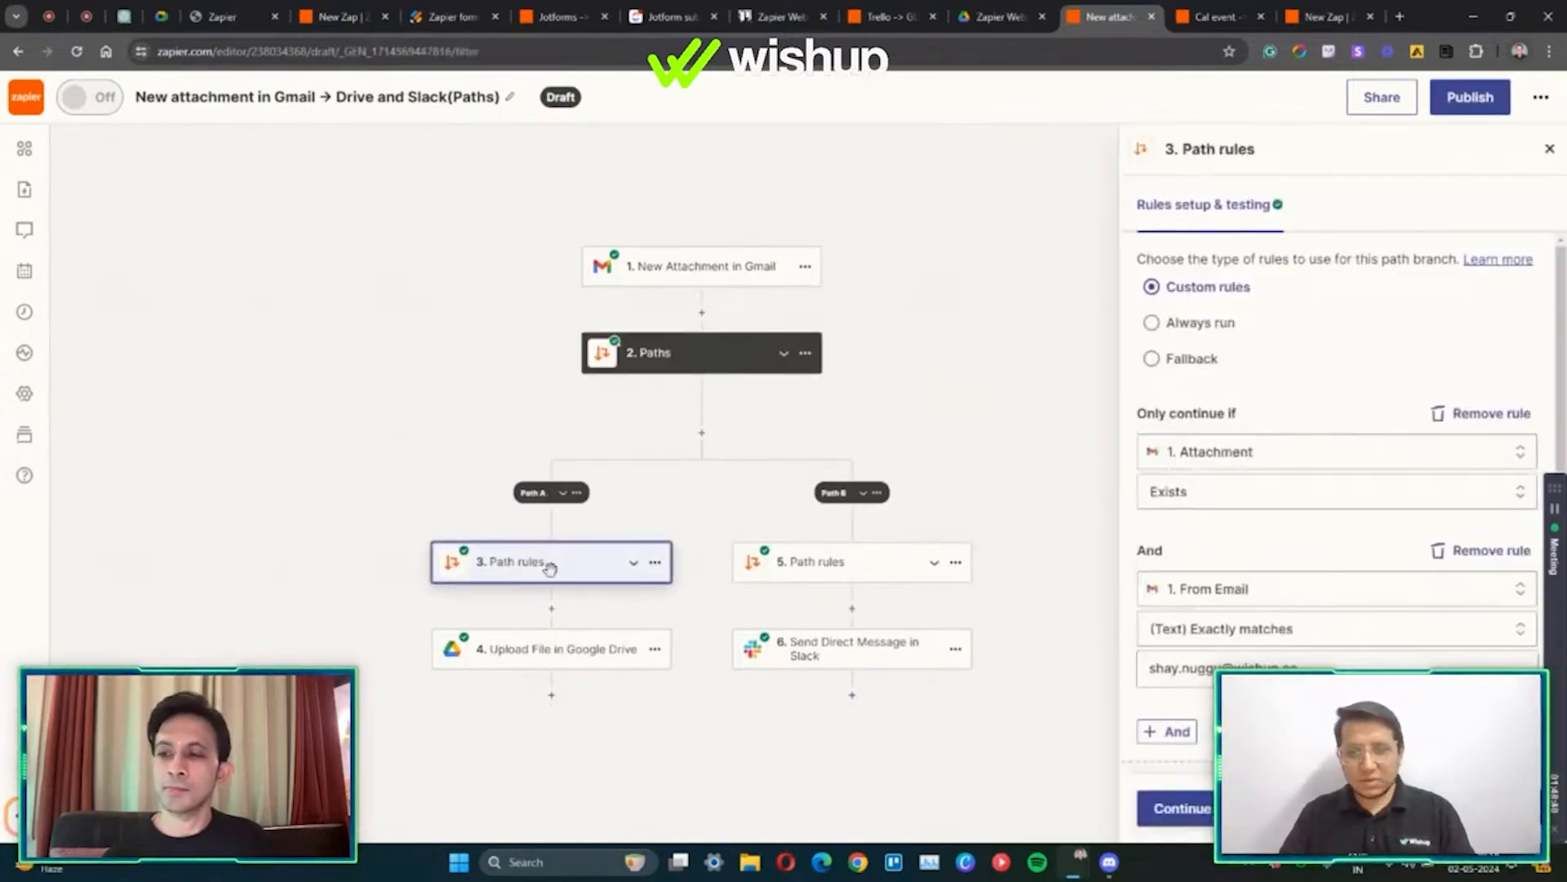
mouse_move(997, 356)
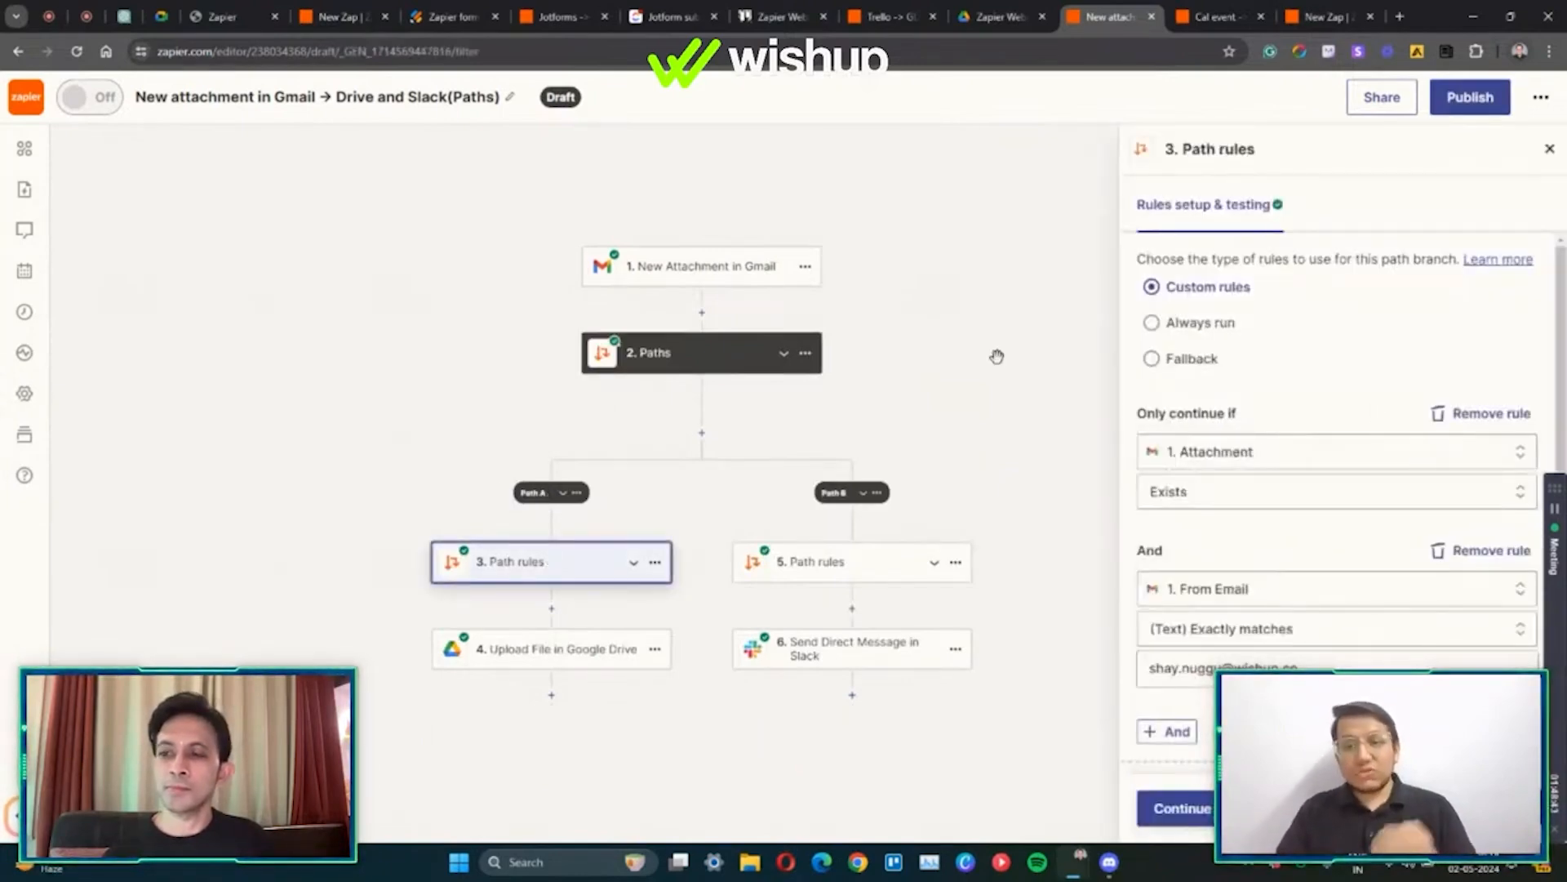
scroll(down, 3)
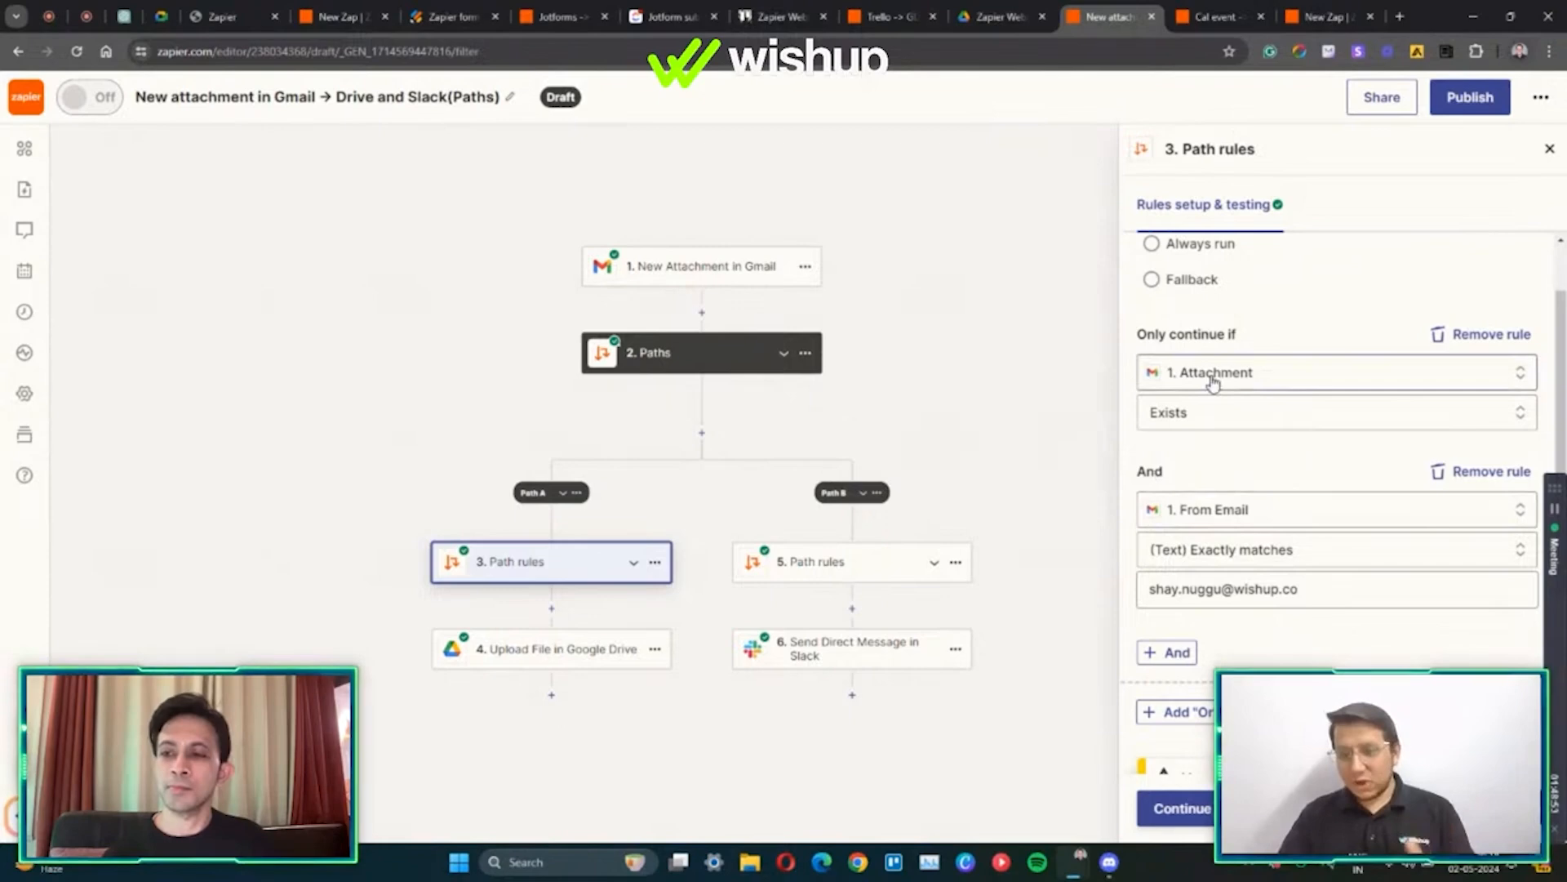
click(1335, 372)
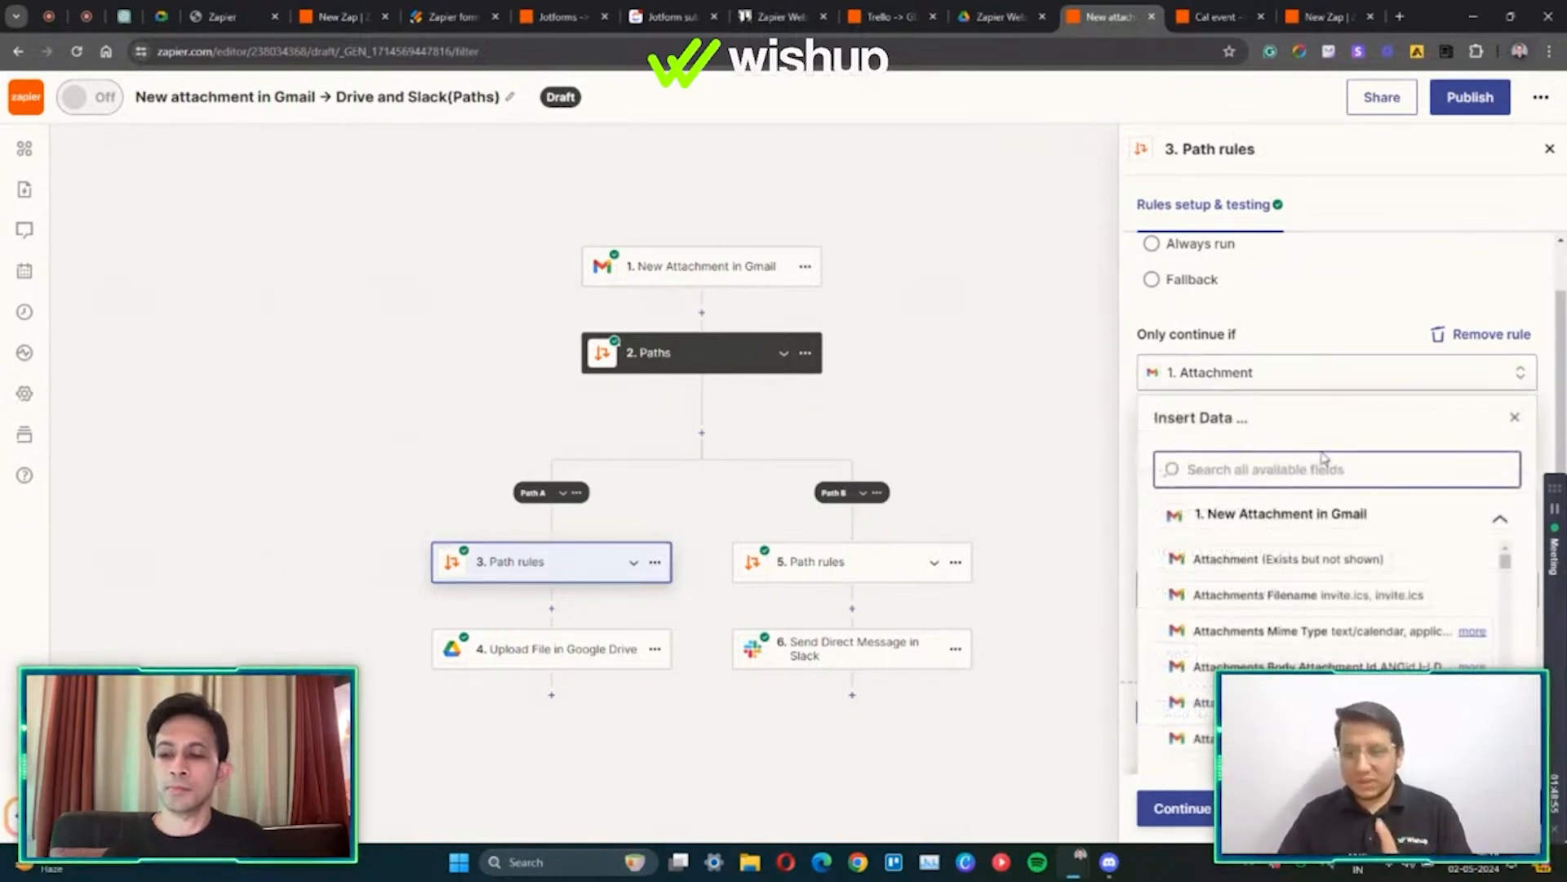
mouse_move(1324, 304)
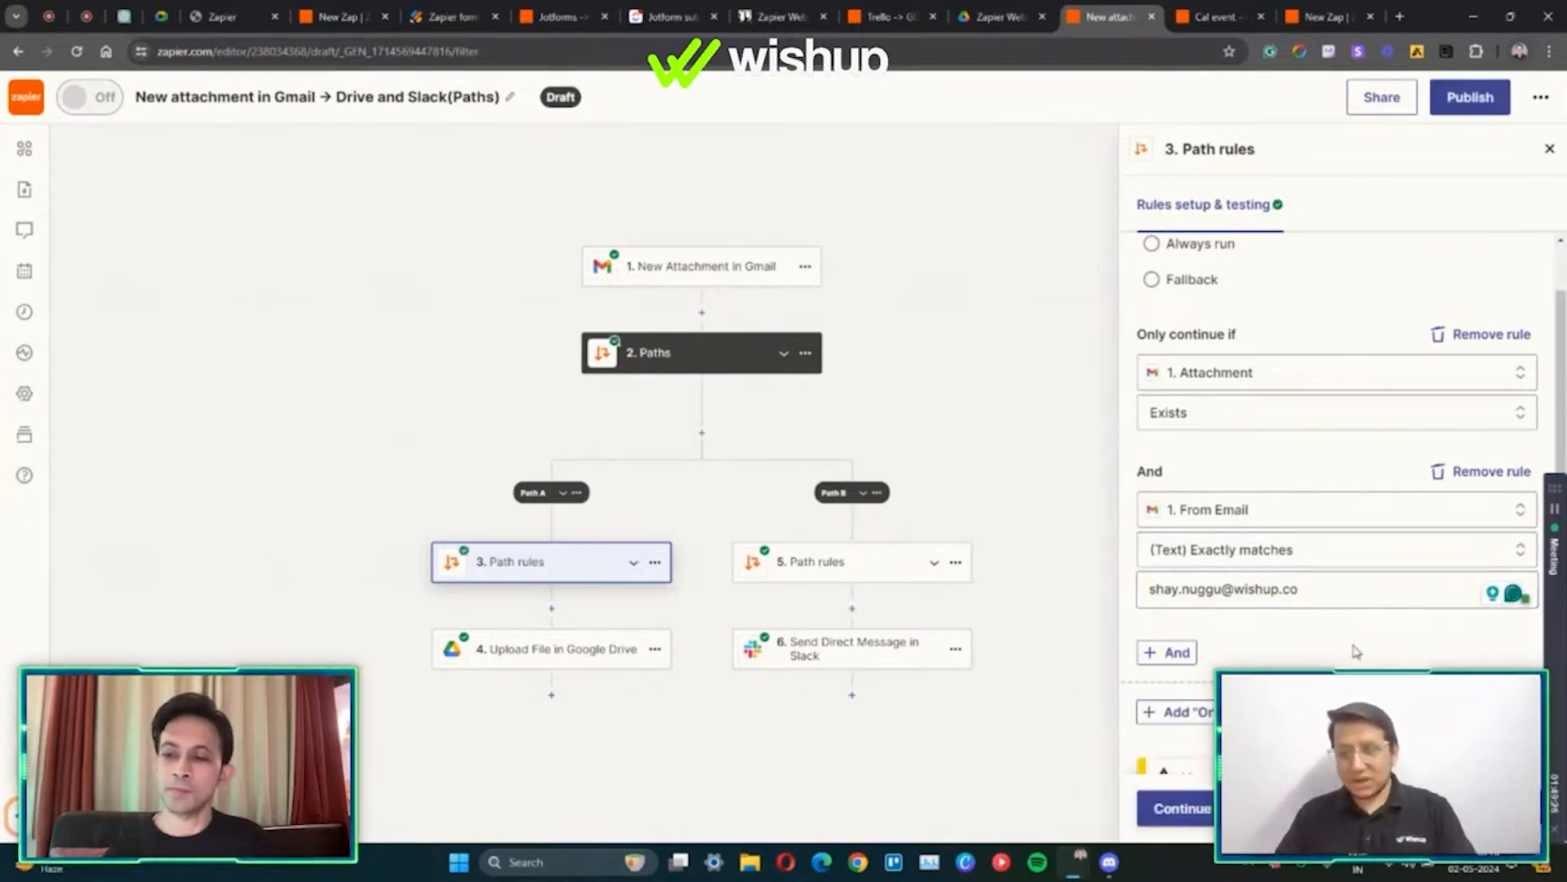
click(551, 648)
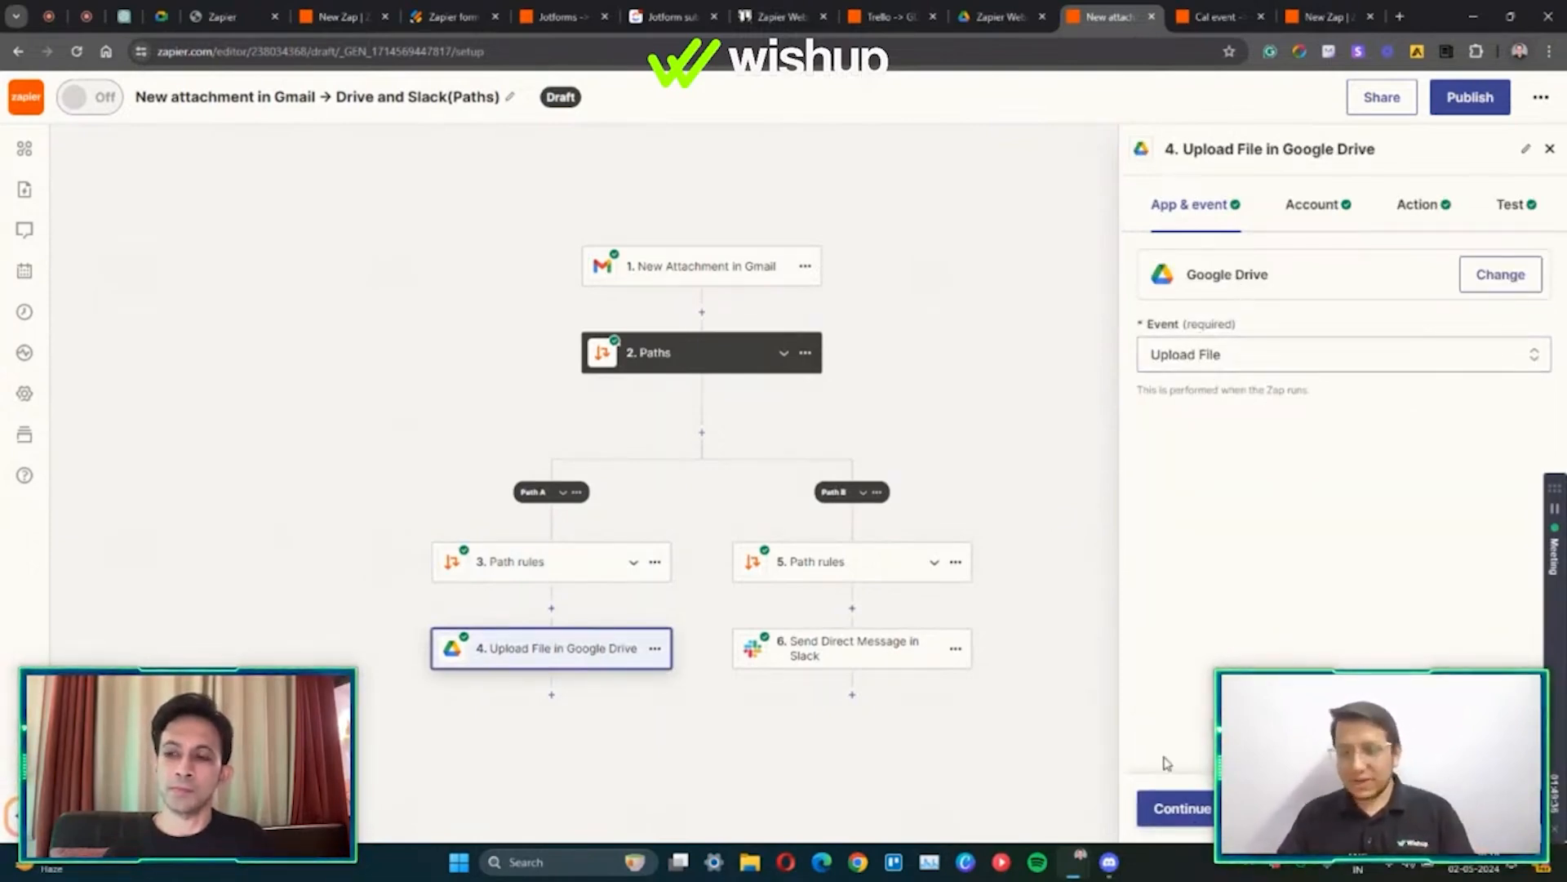
Step: Map the Gmail attachment into the Drive upload's File field and trim the file name
click(1416, 204)
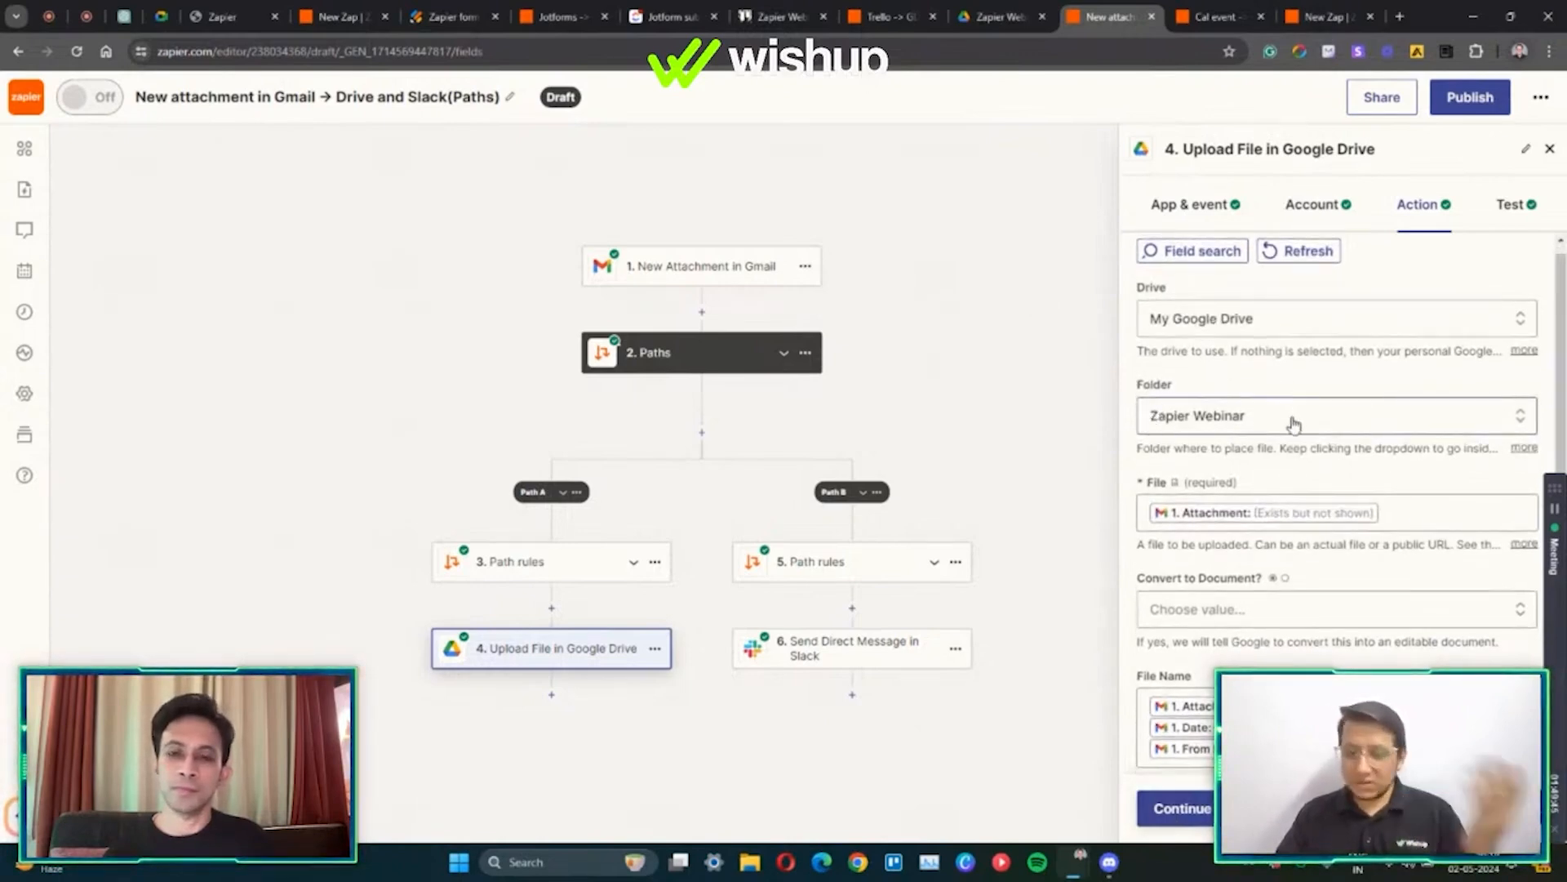
scroll(down, 3)
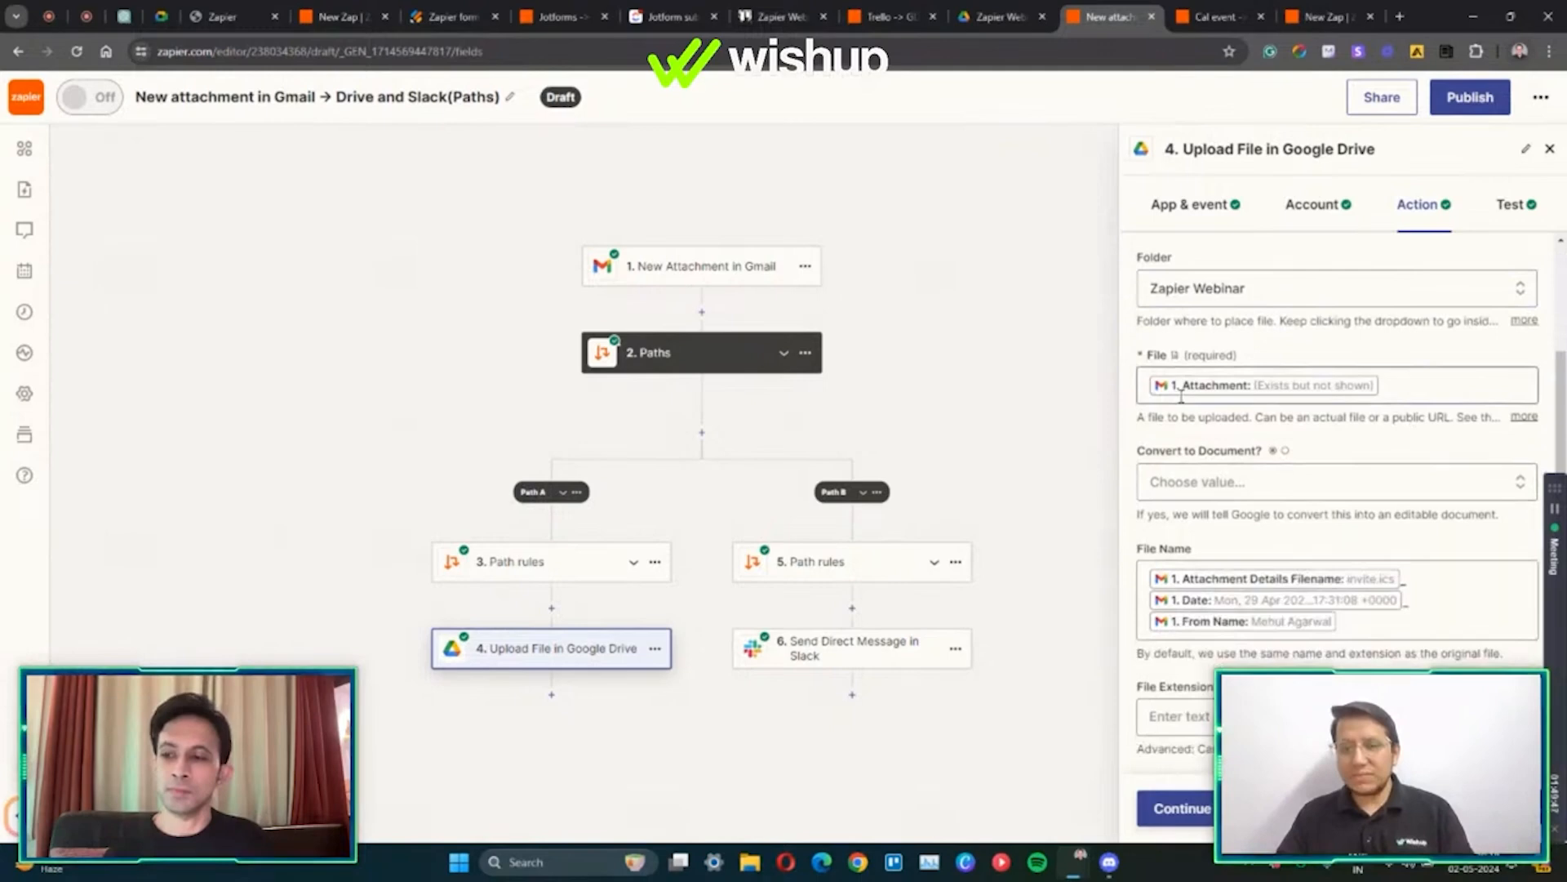
click(1299, 385)
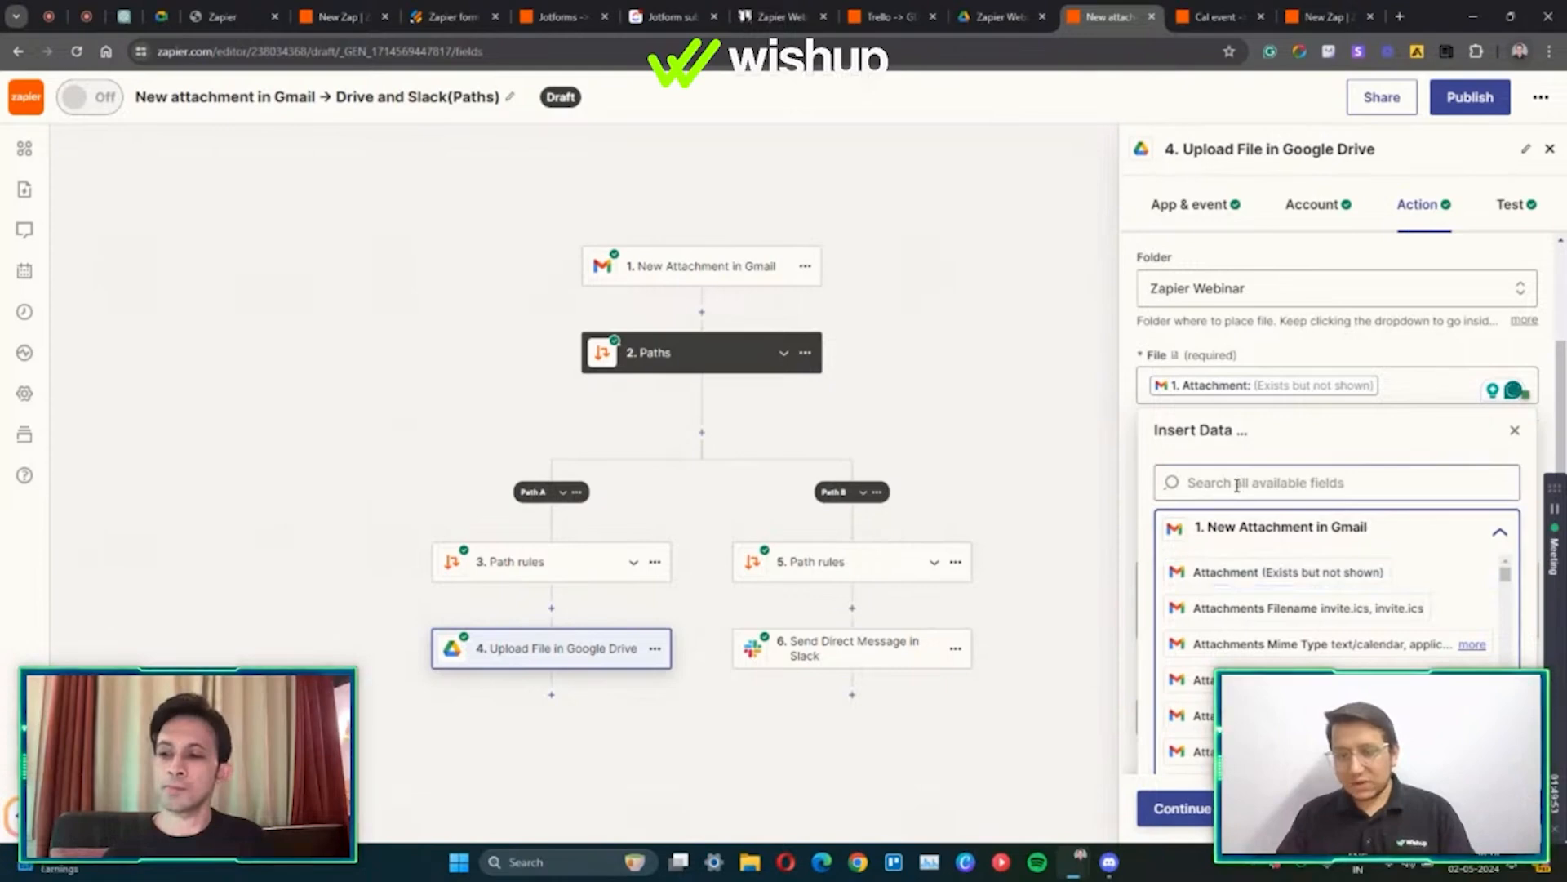
text(attch)
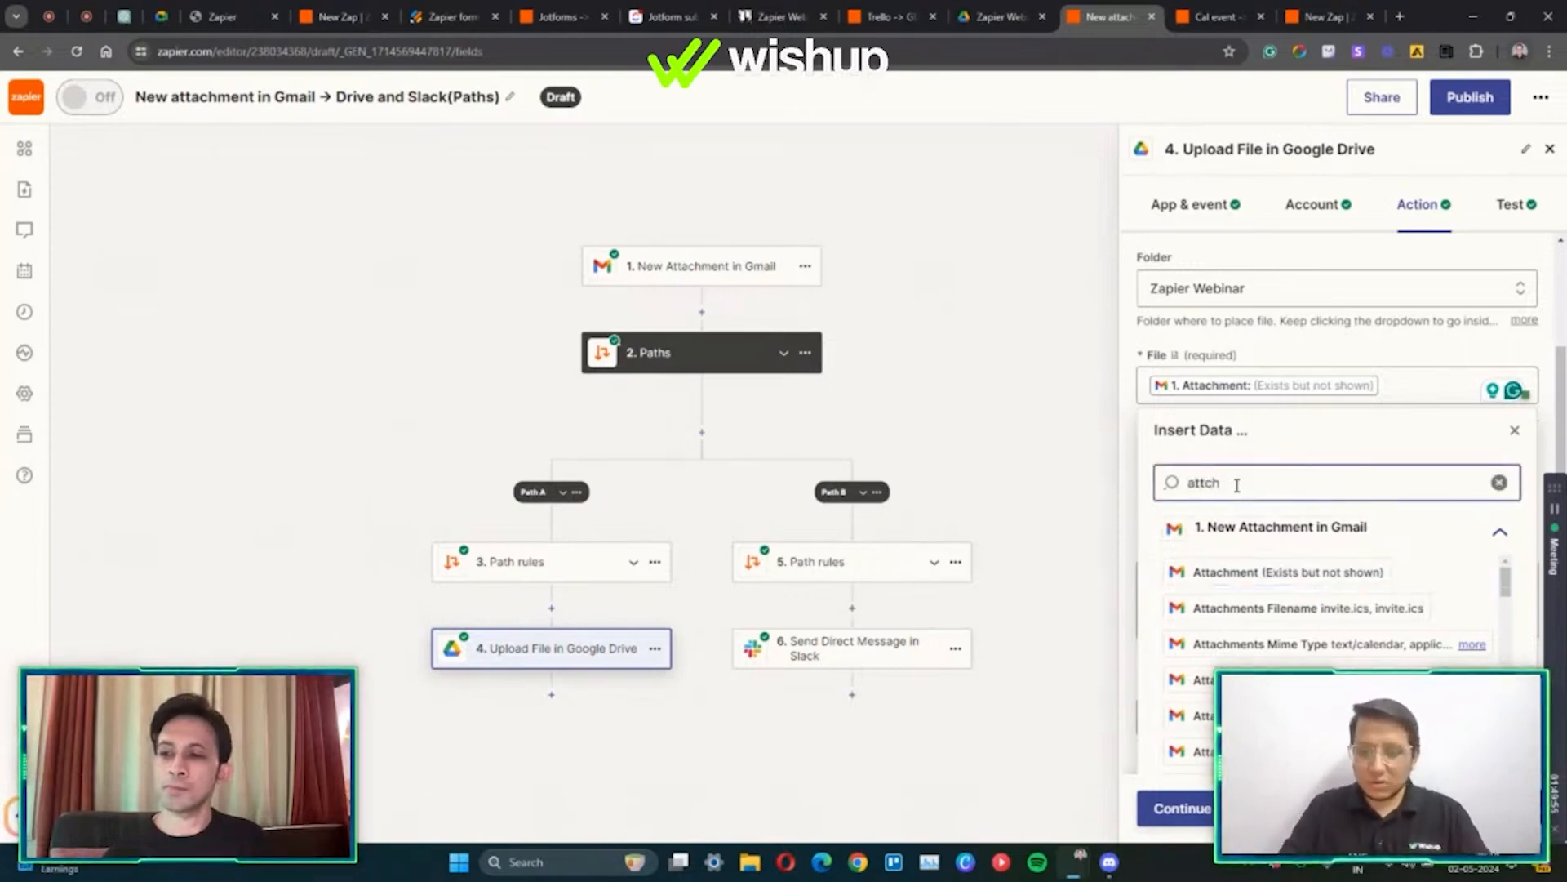
text(c)
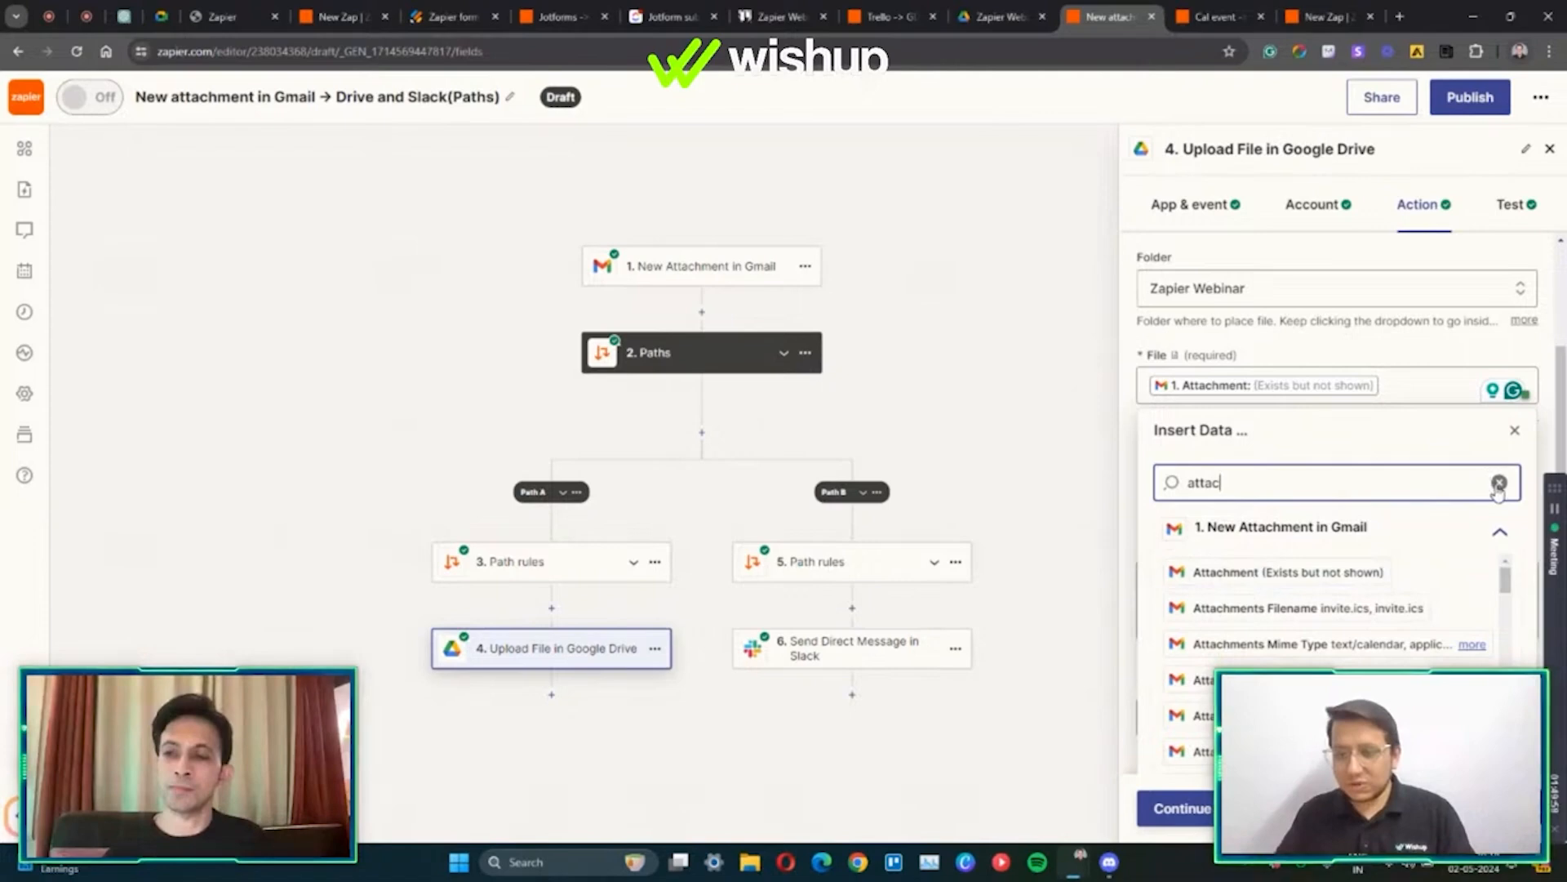
click(1498, 482)
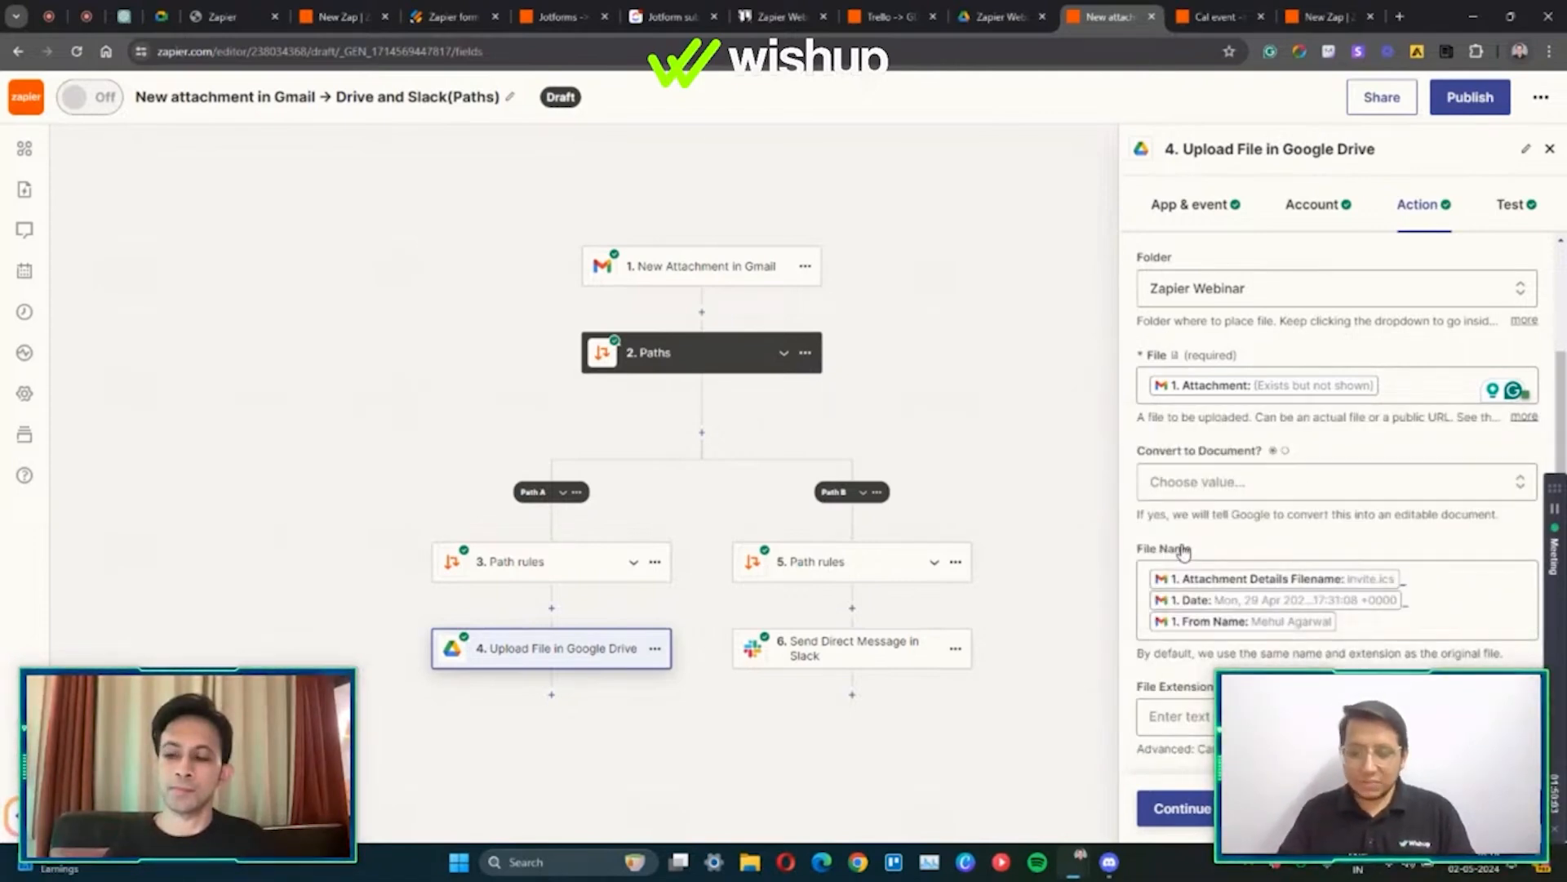
click(1410, 578)
text(Shay_)
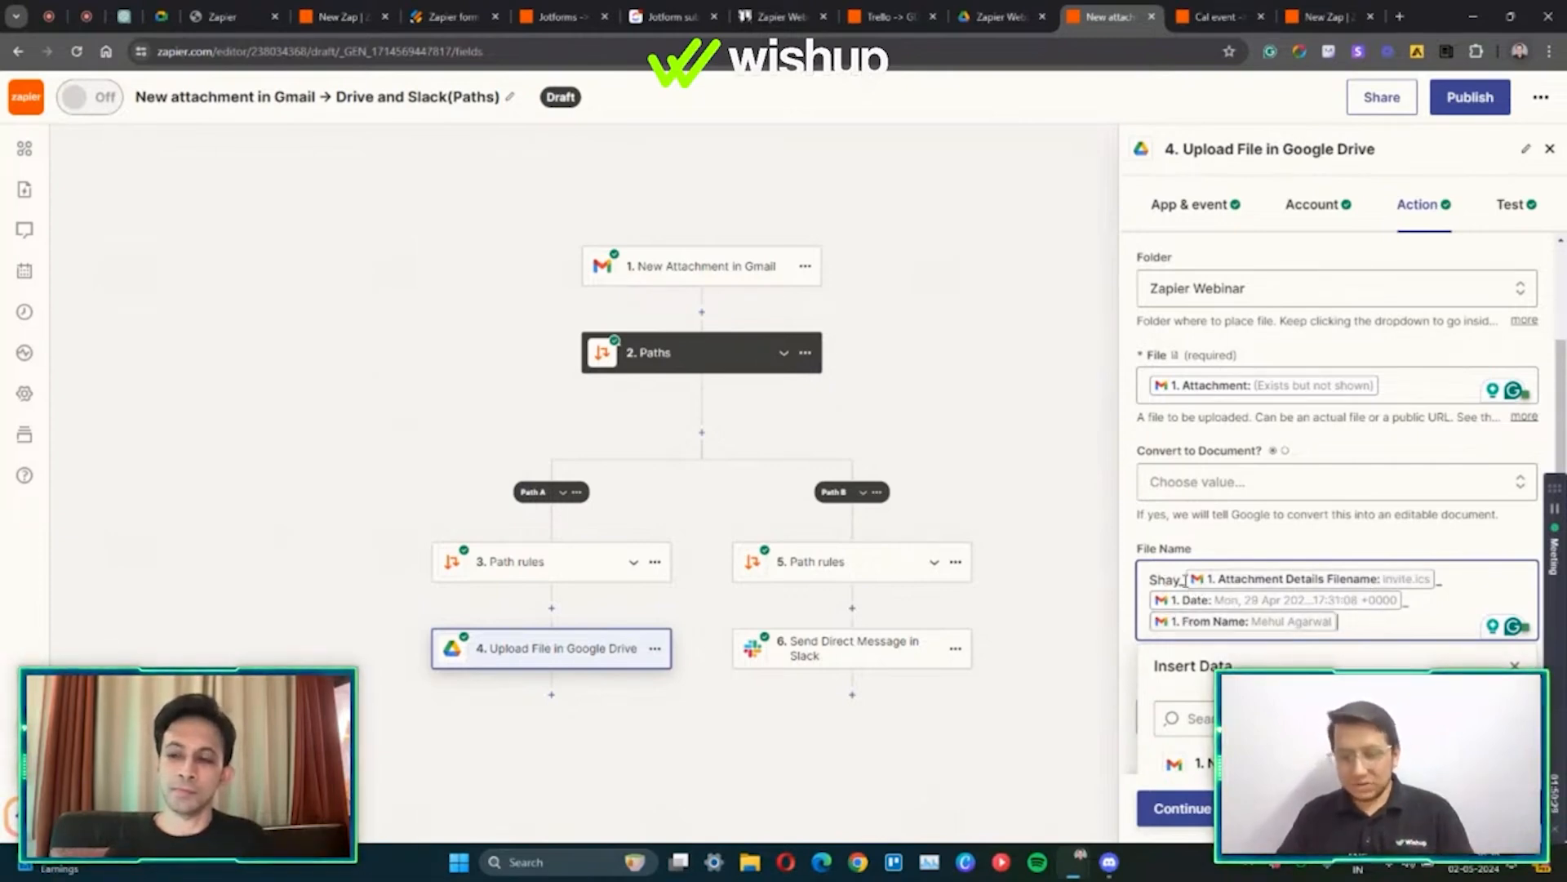
key(Backspace)
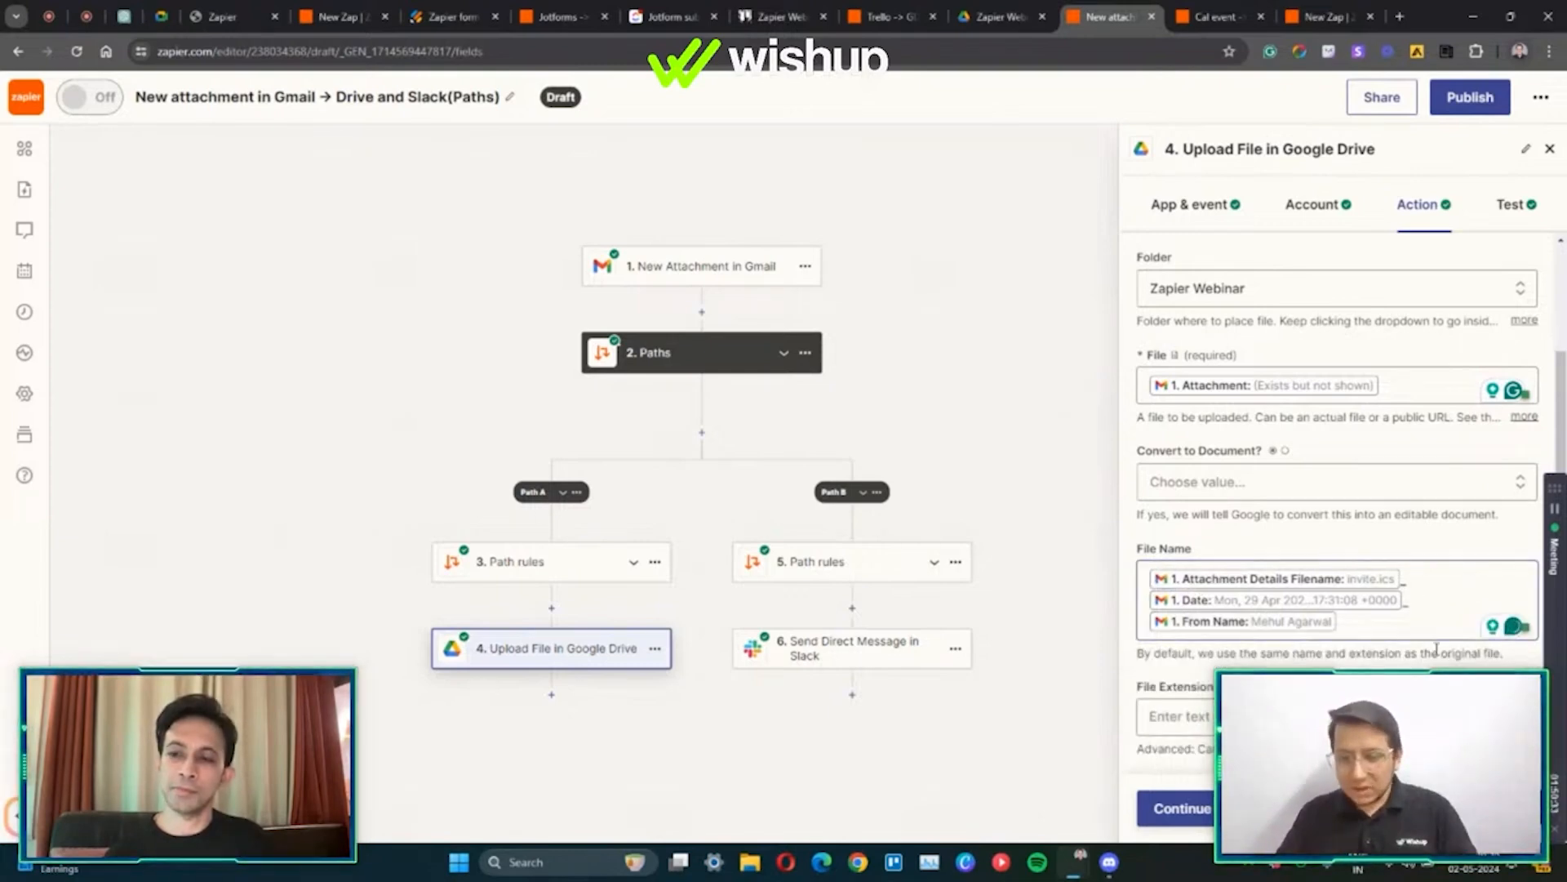
Step: Test the upload and confirm invite.ics landed in the Zapier Webinar Drive folder
click(1514, 204)
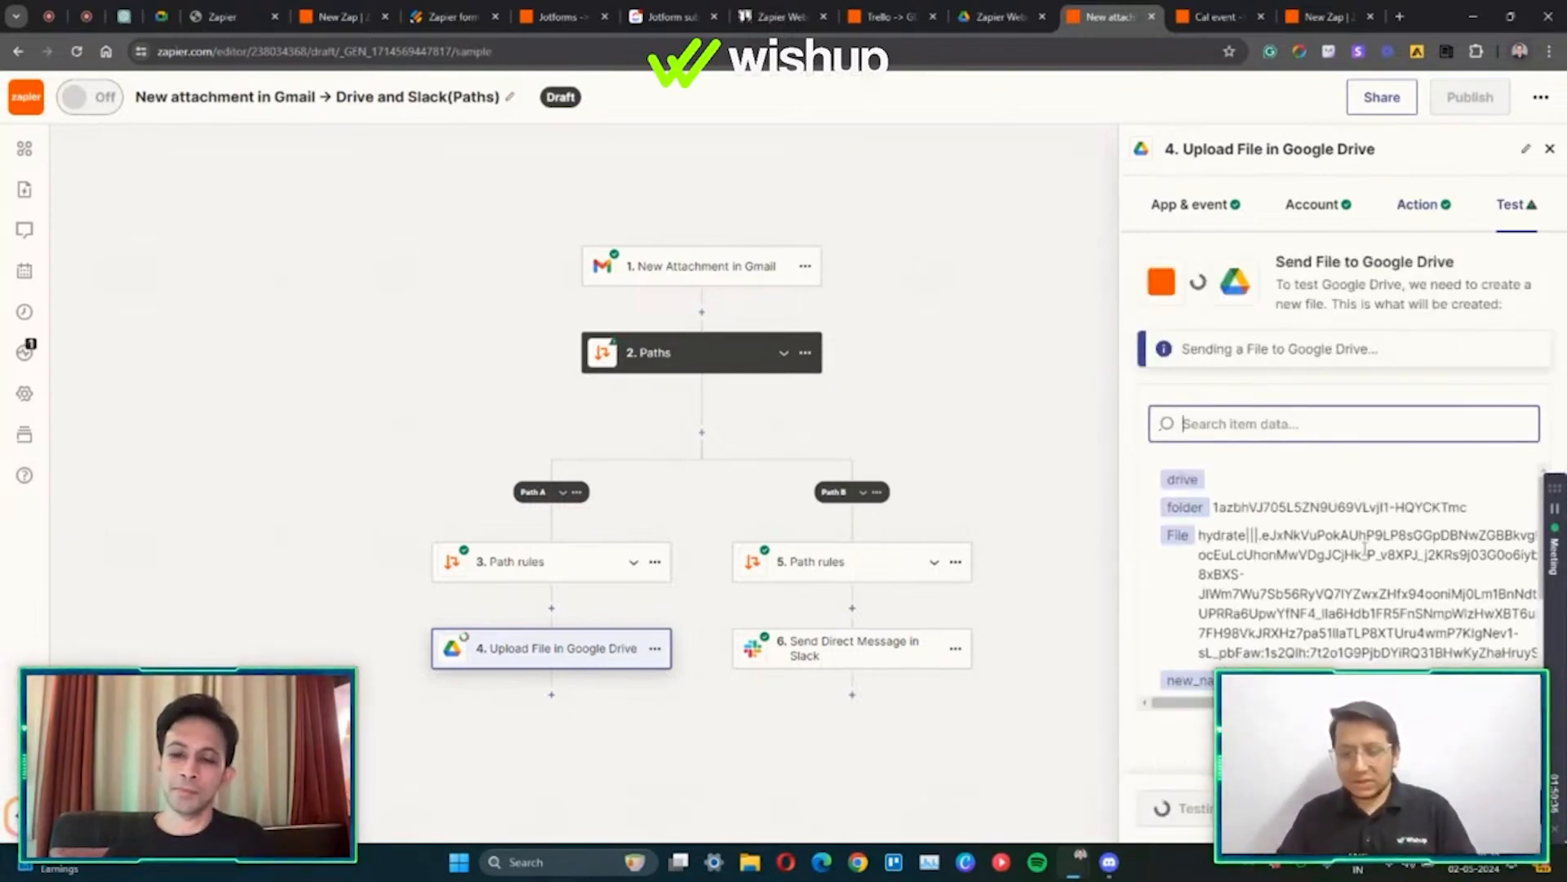
click(1189, 808)
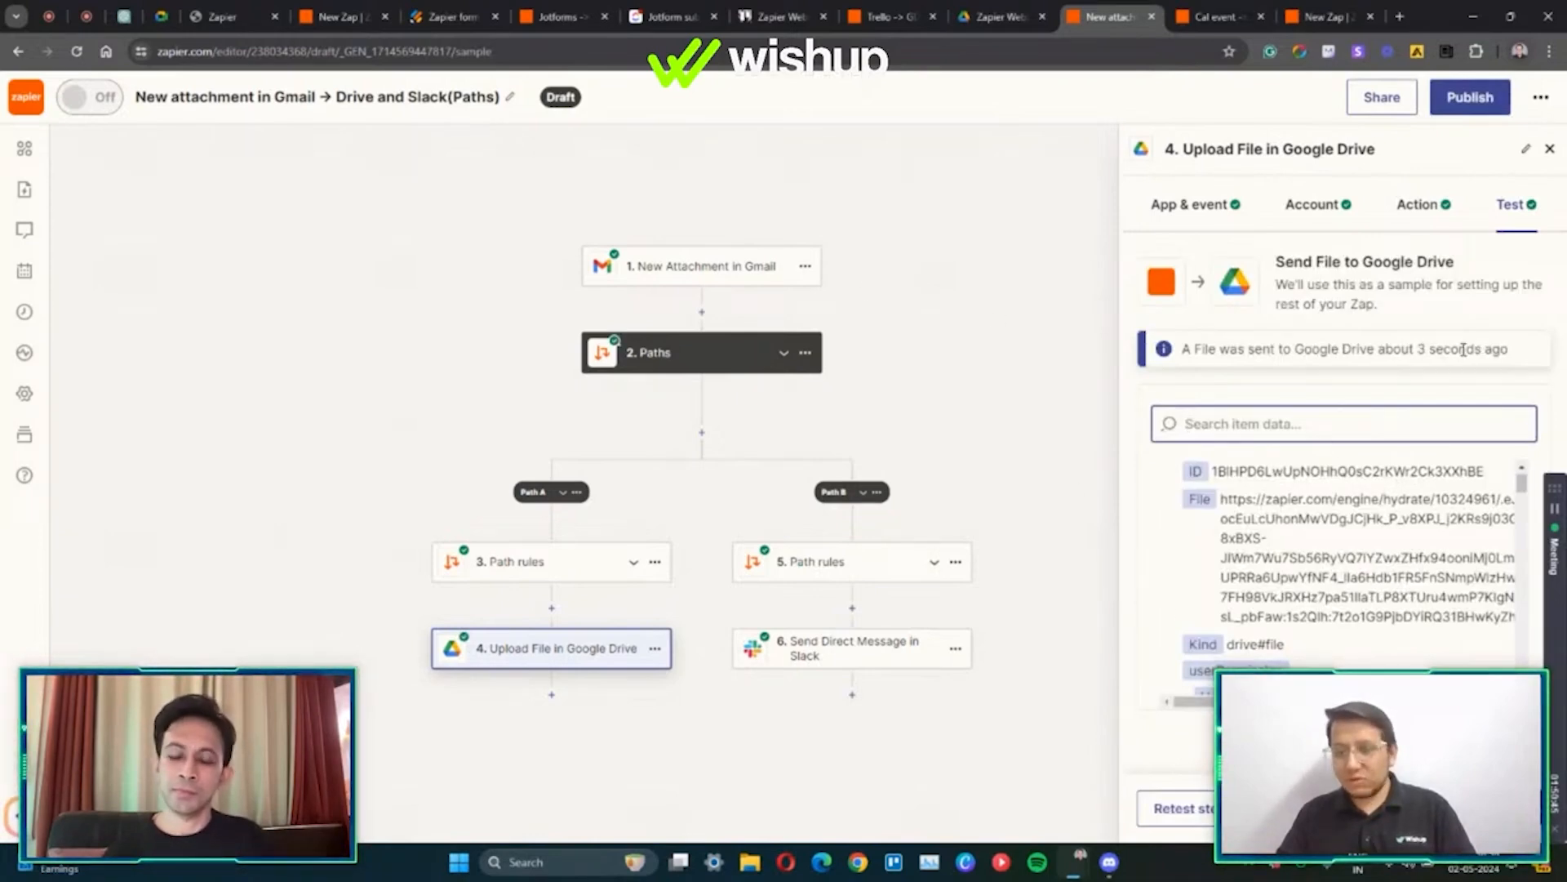
click(994, 17)
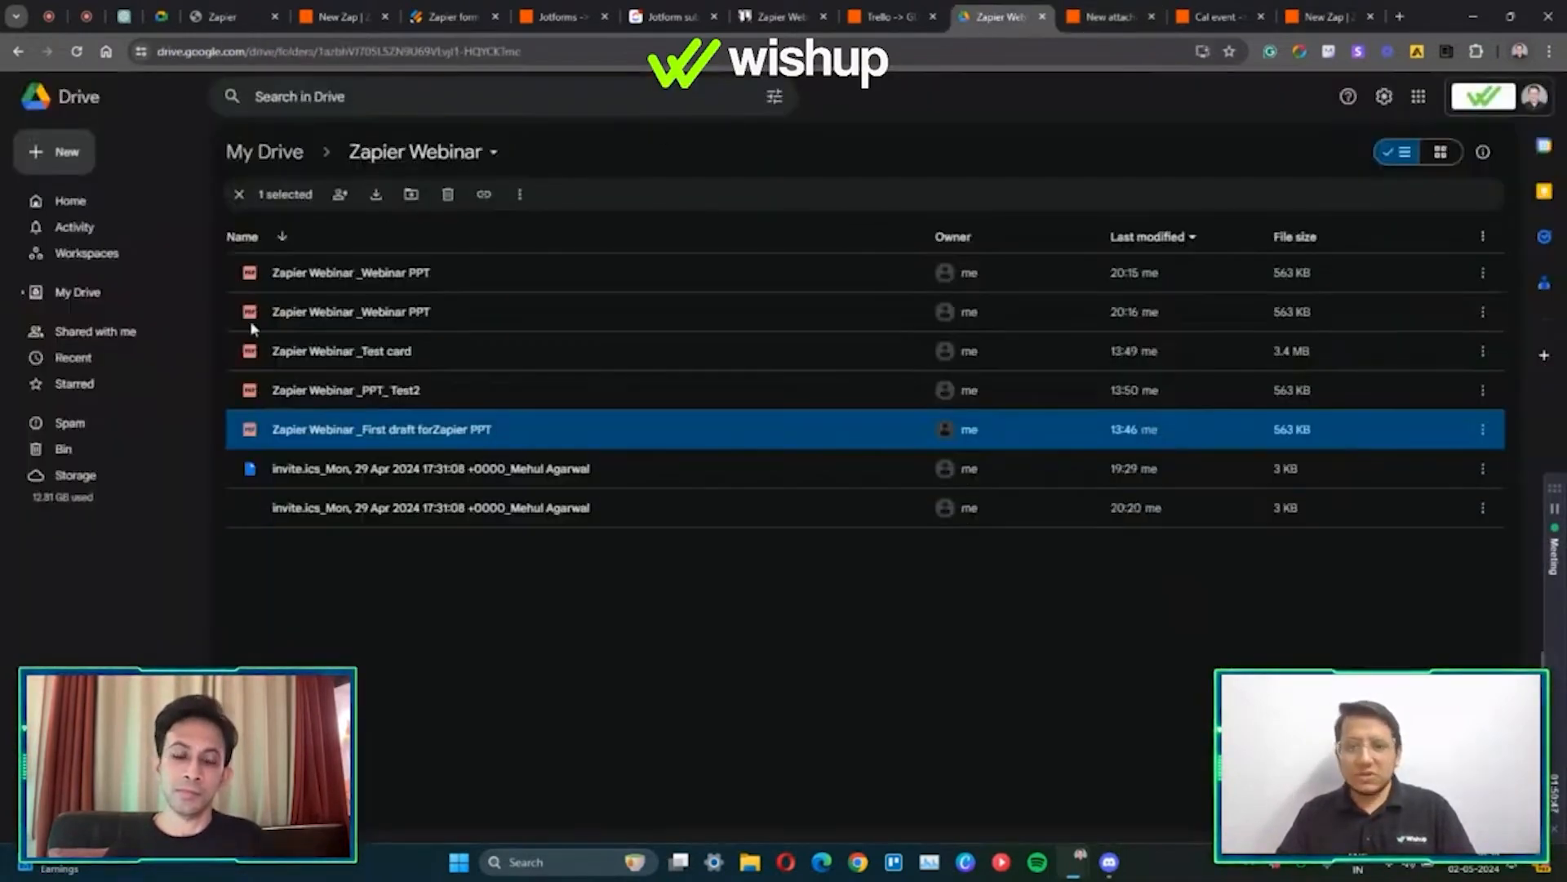